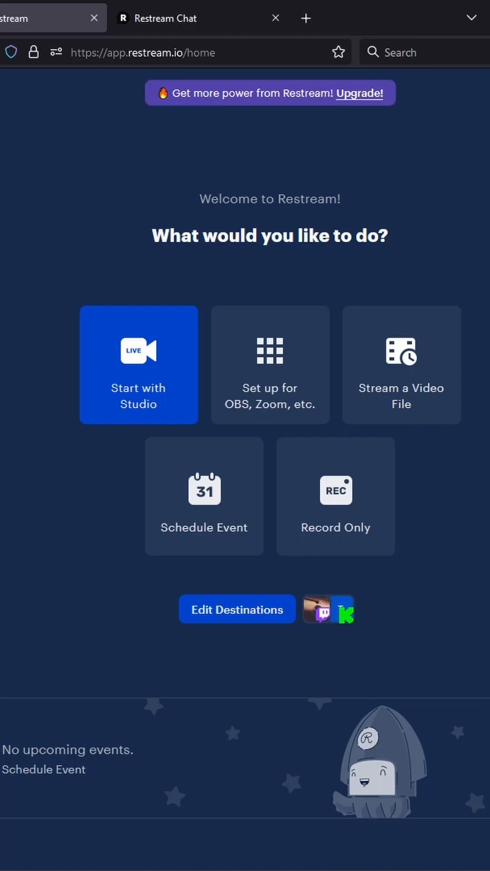
Review the Restream destinations list, confirming Kick and Twitch are active, then close it.
click(237, 610)
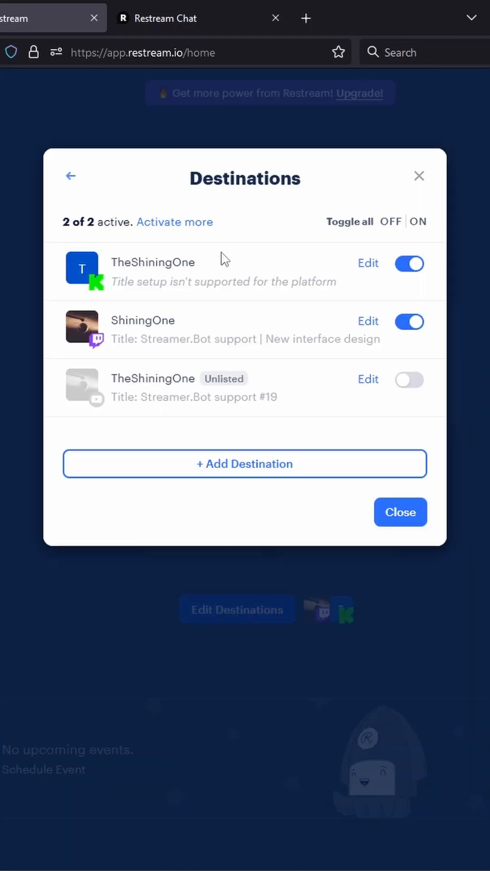
click(400, 512)
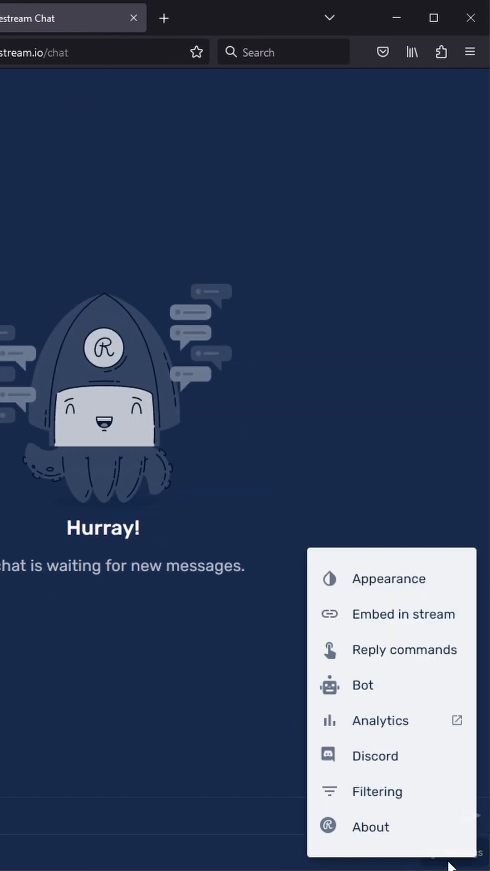
click(363, 685)
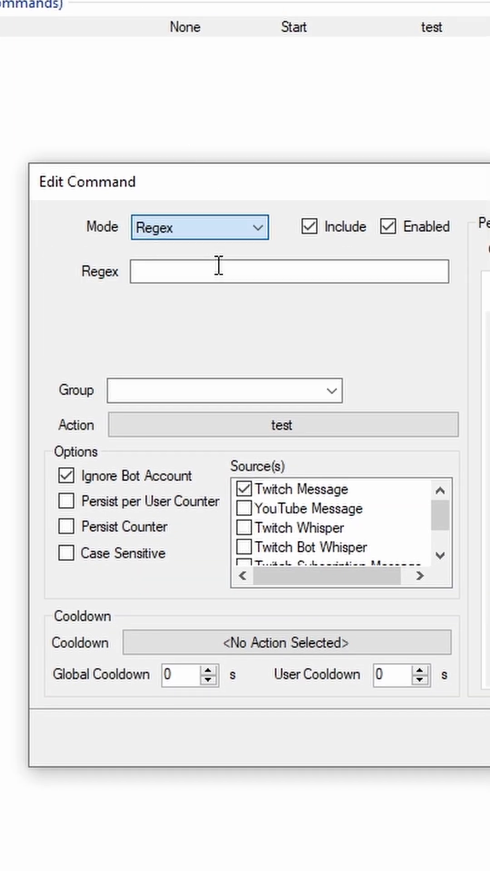
Enter the regex '^(\[Kick: \w+\] )?!test' and let the command match anywhere in a message.
text(^(\[Kick: \w+\] )?!test)
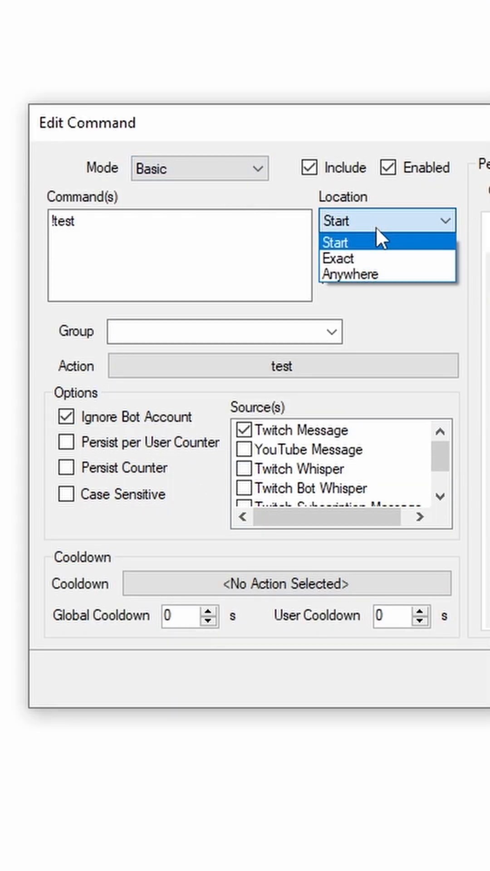
click(348, 273)
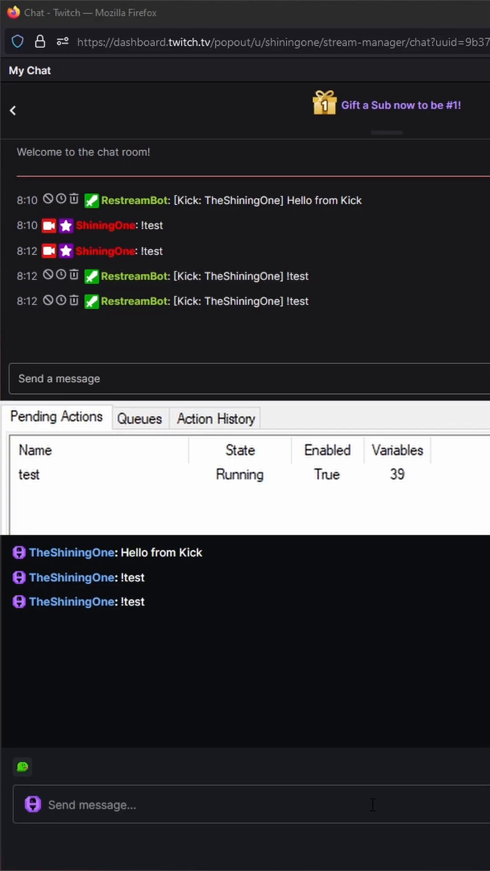
mouse_move(418, 625)
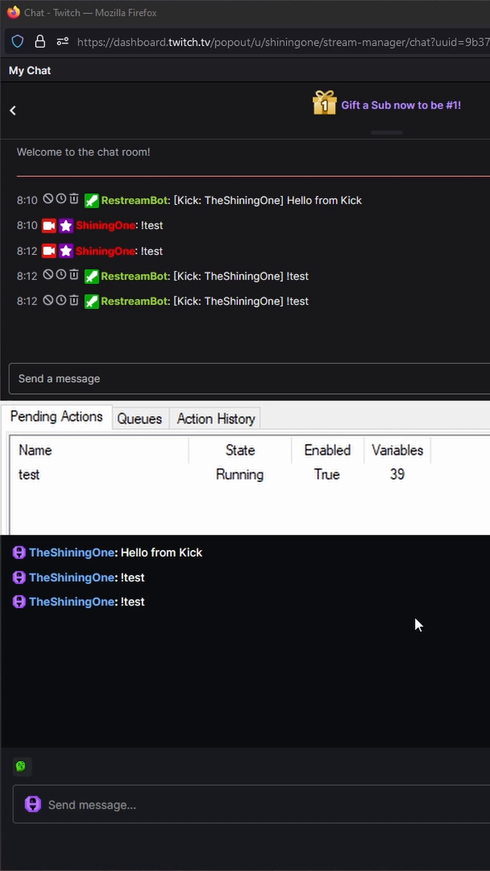